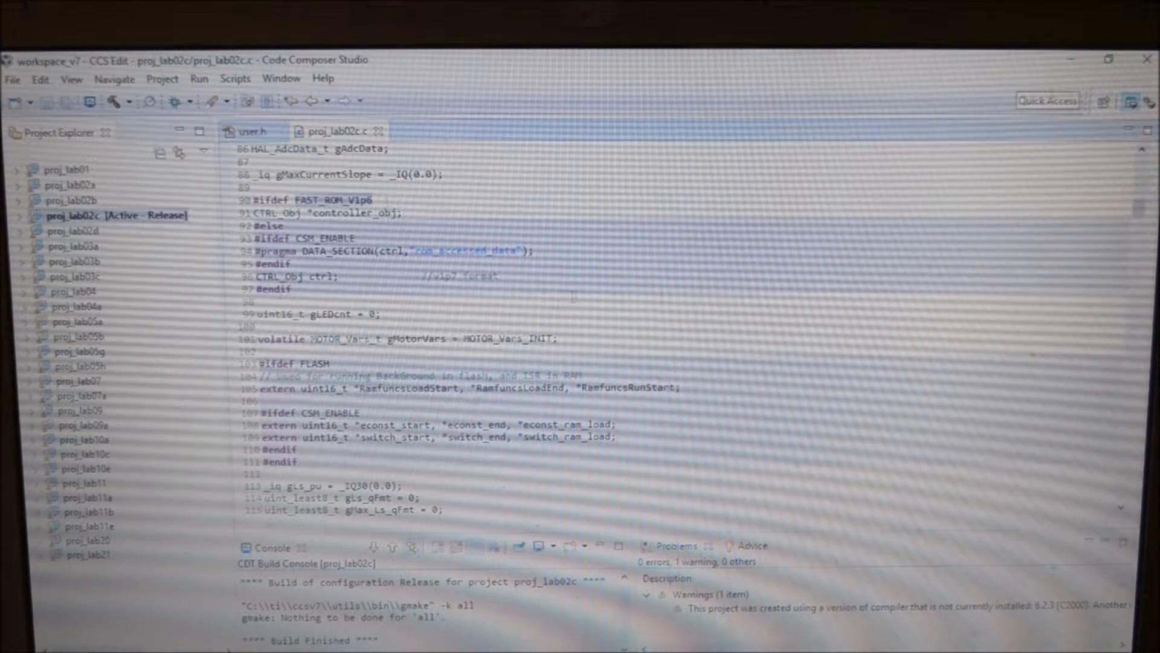
pyautogui.scroll(-3)
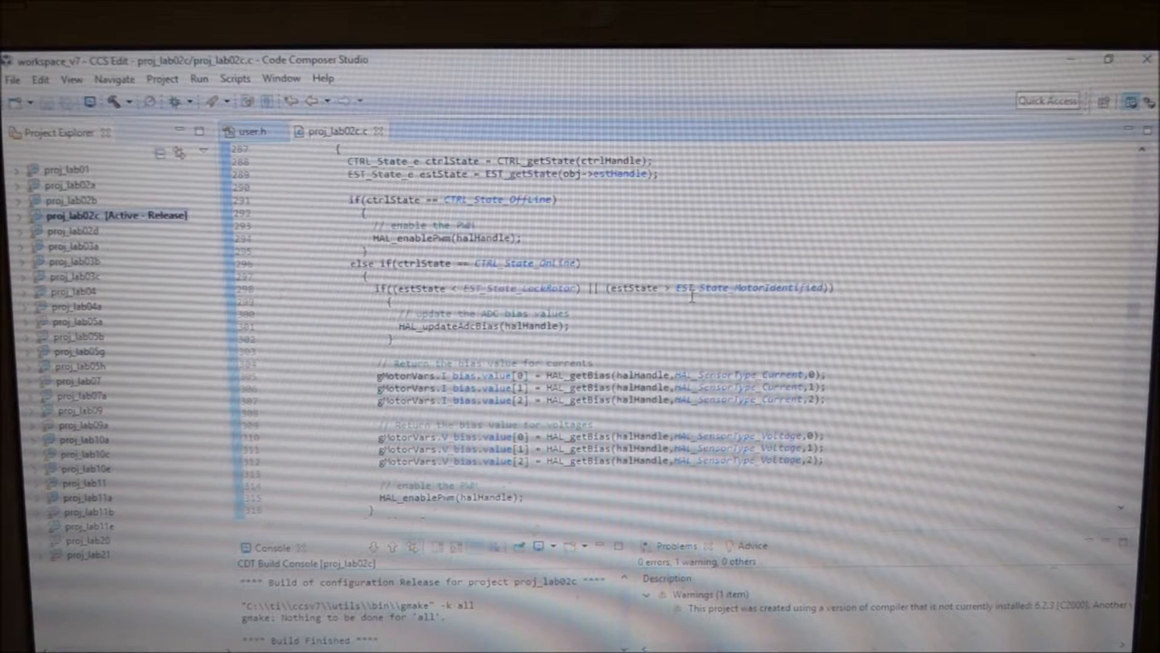
pyautogui.scroll(-3)
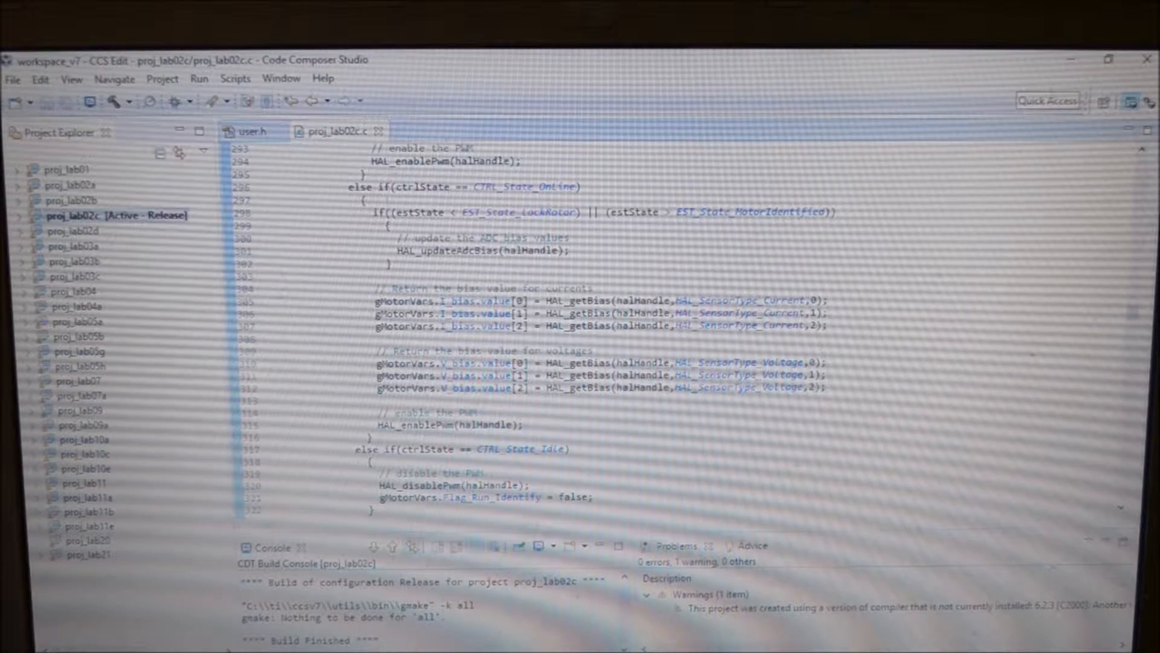
pyautogui.scroll(-3)
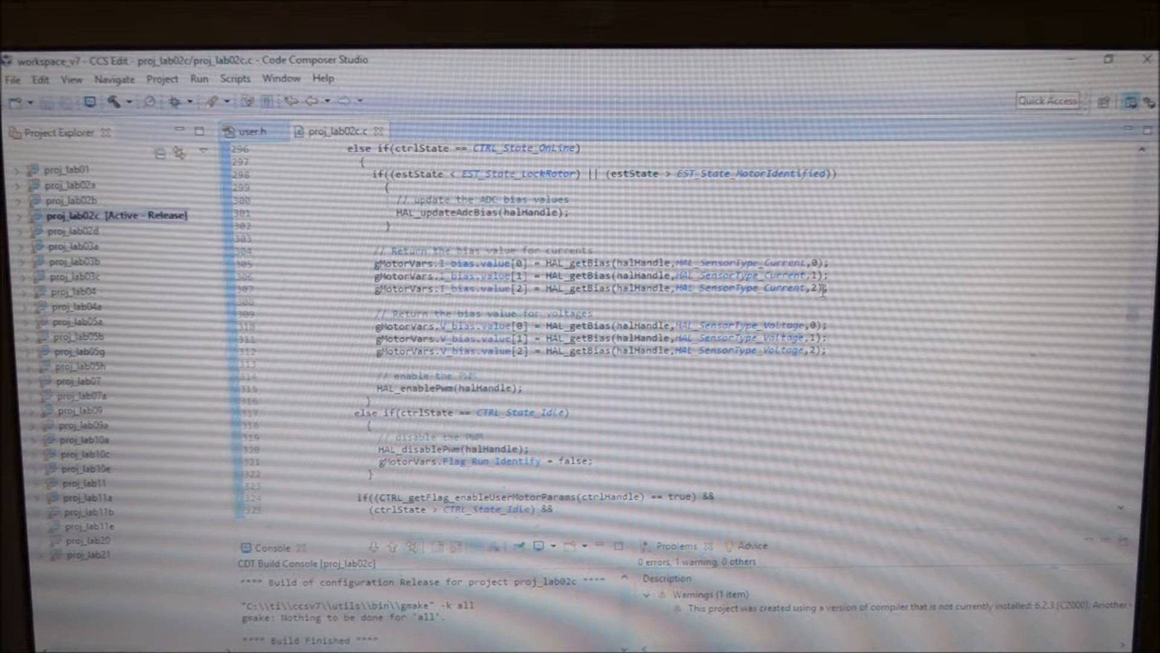
pyautogui.scroll(-3)
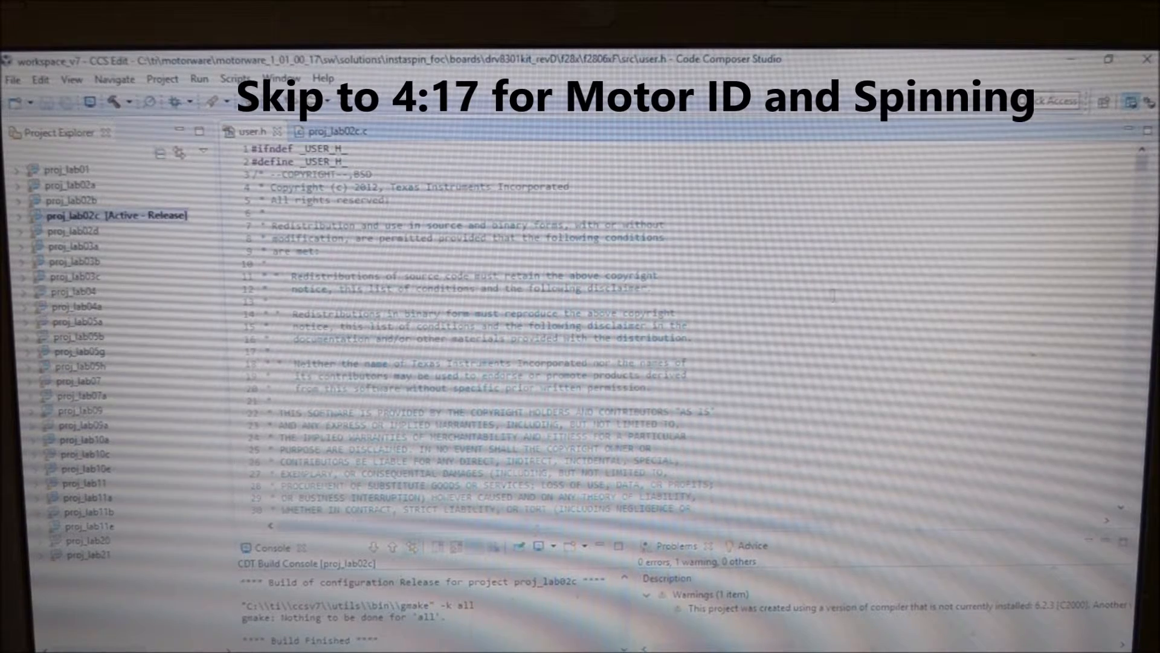
pyautogui.scroll(-3)
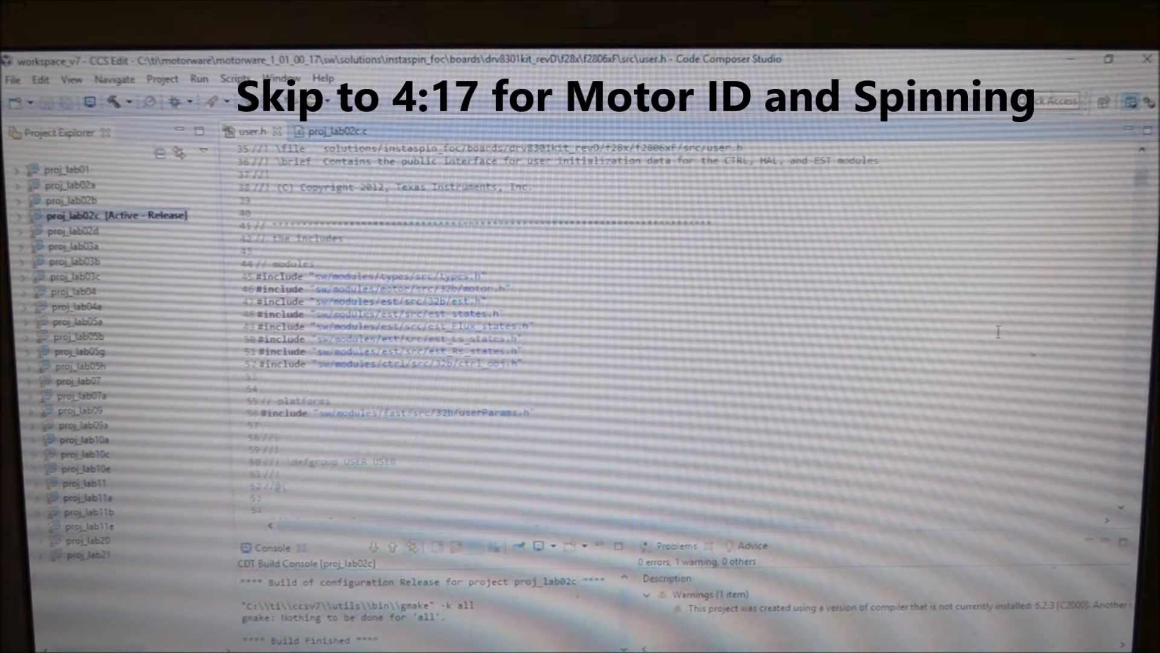
pyautogui.scroll(-3)
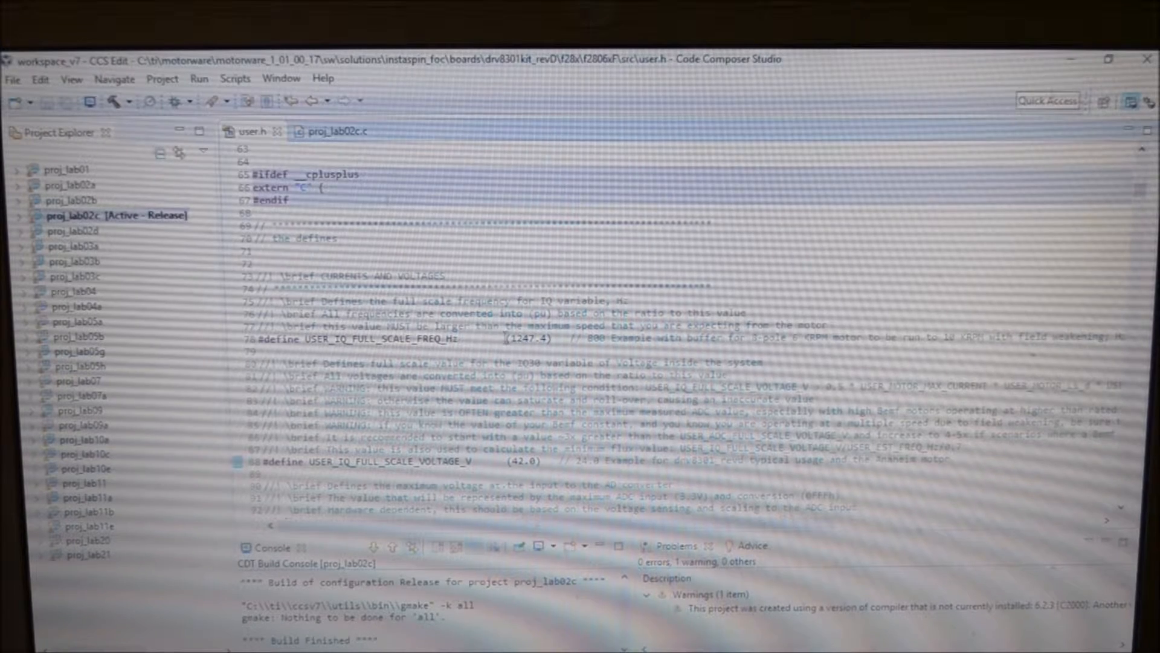
pyautogui.scroll(-3)
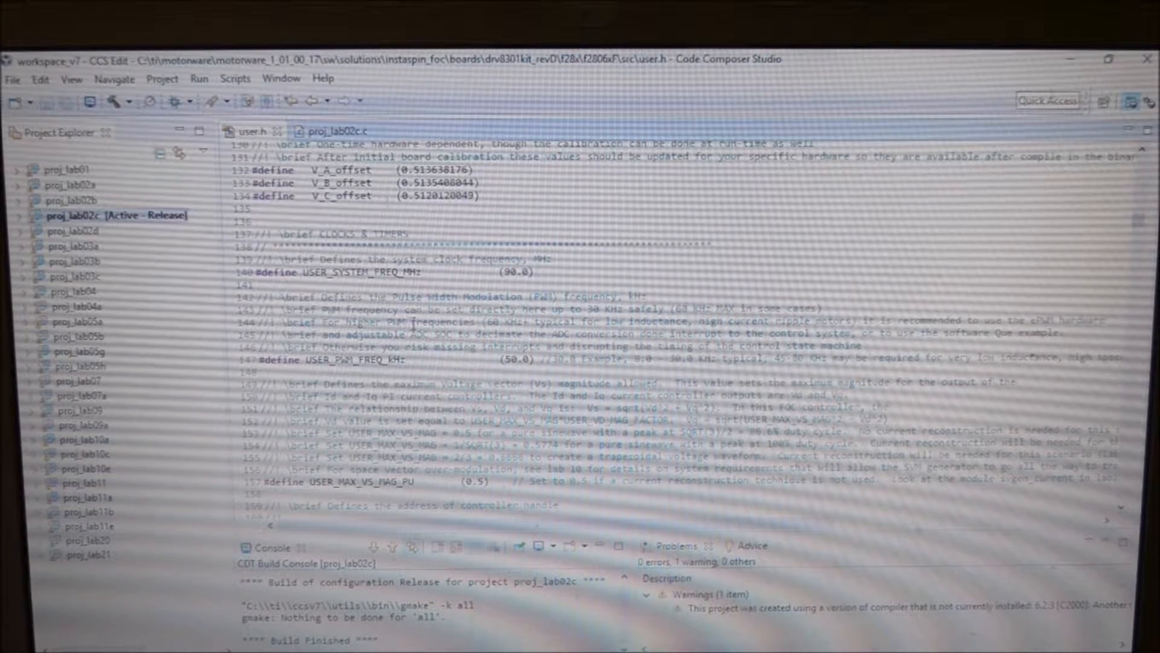
pyautogui.scroll(-3)
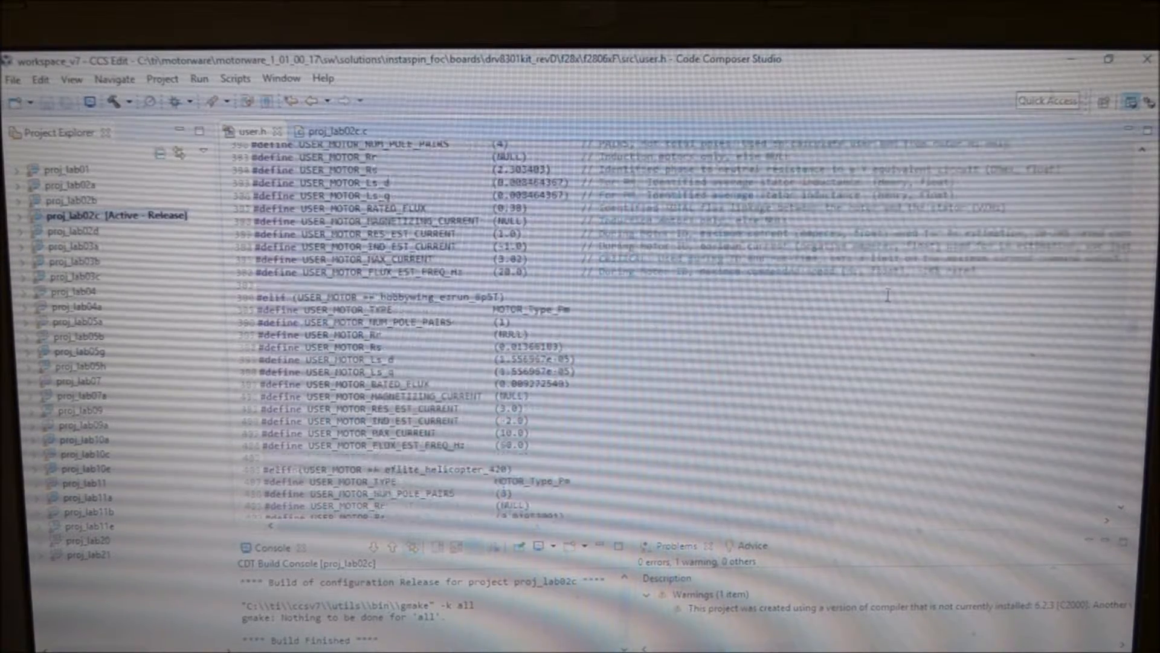
pyautogui.scroll(-3)
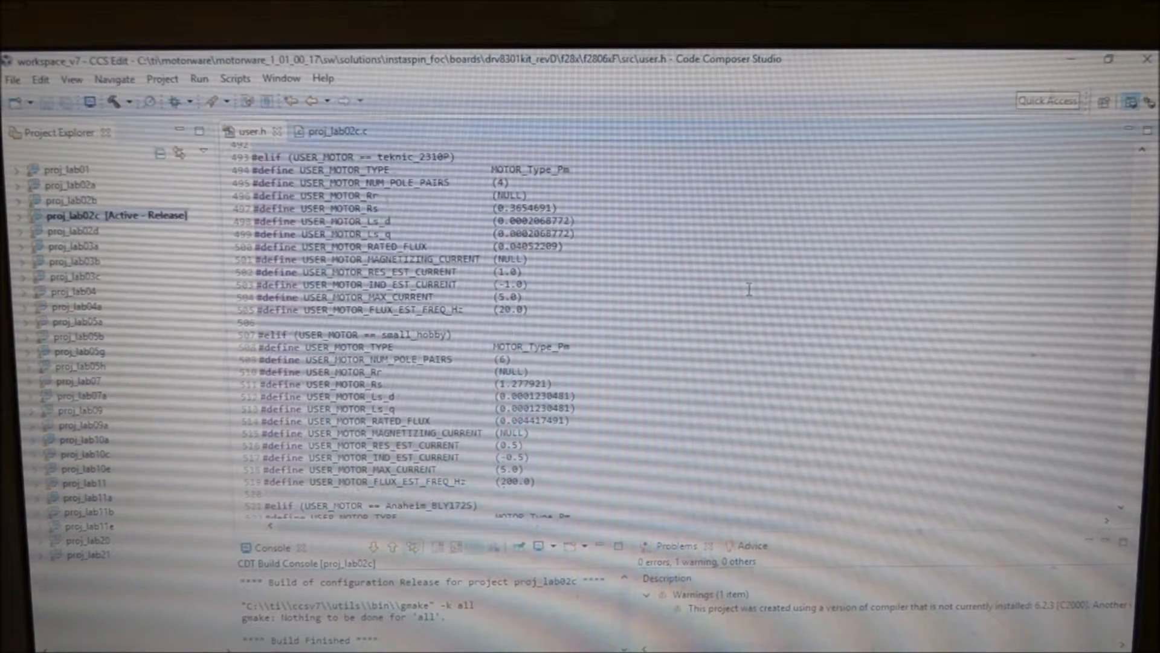
pyautogui.scroll(-3)
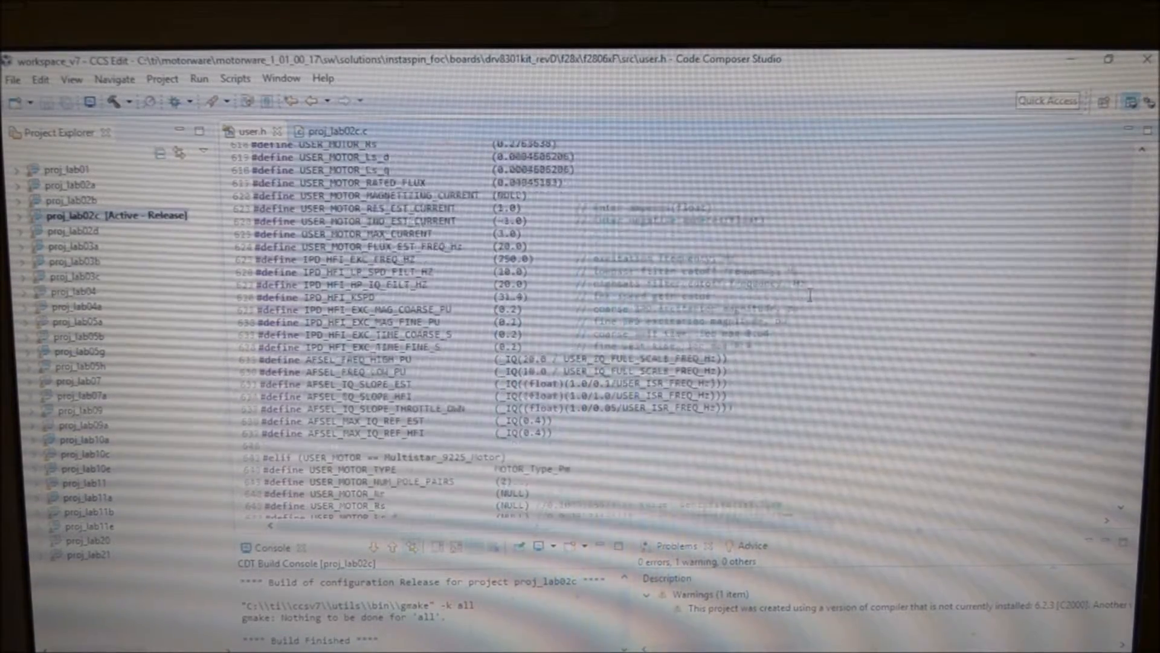
pyautogui.scroll(-3)
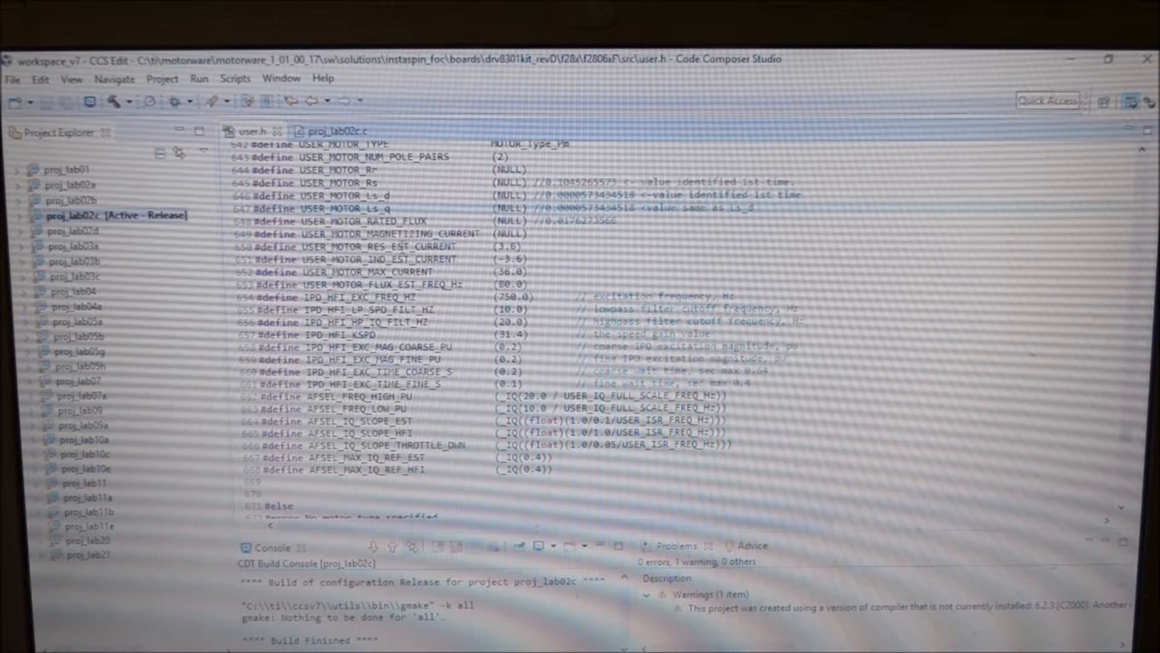
pyautogui.moveTo(484, 245)
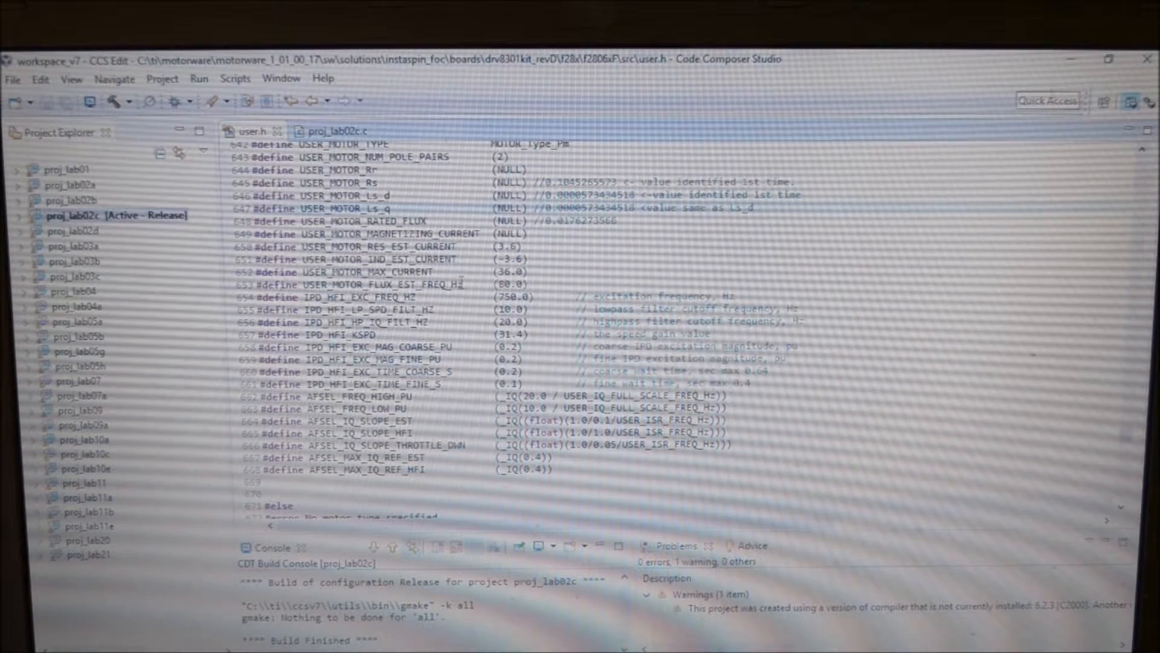
pyautogui.moveTo(551, 281)
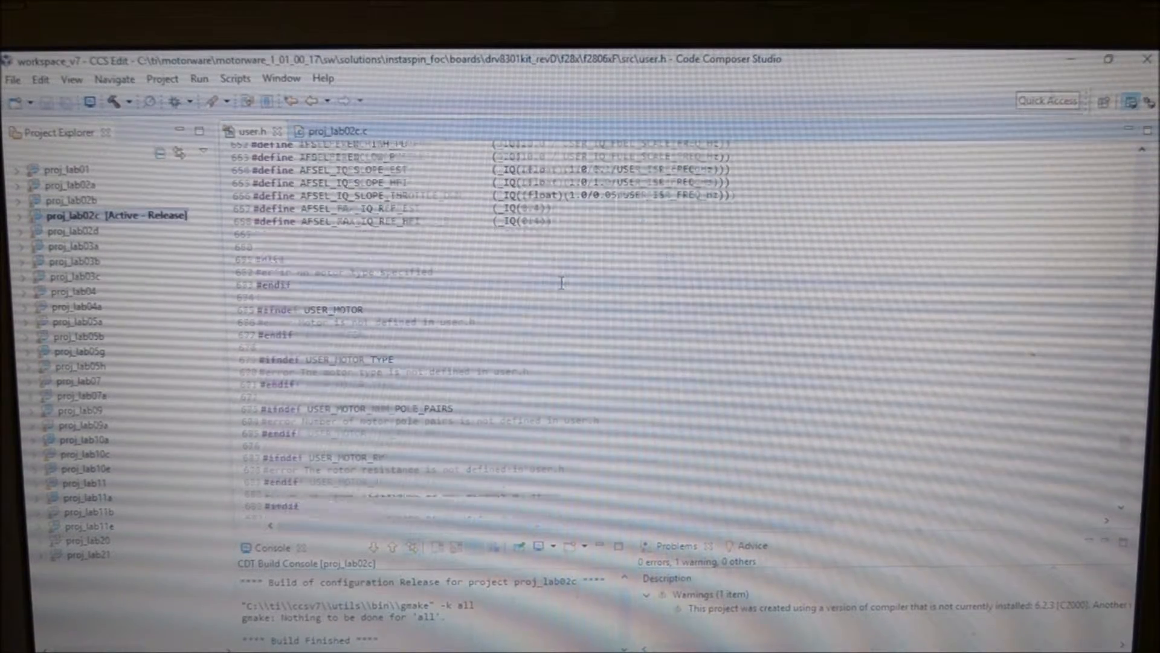
pyautogui.scroll(-3)
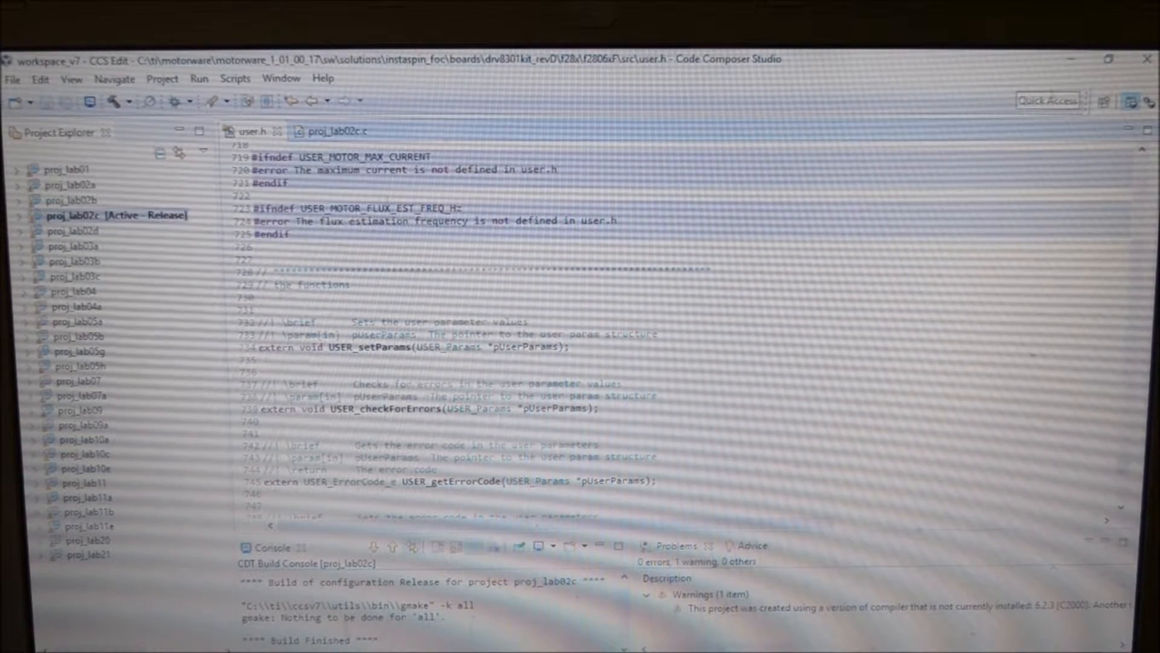